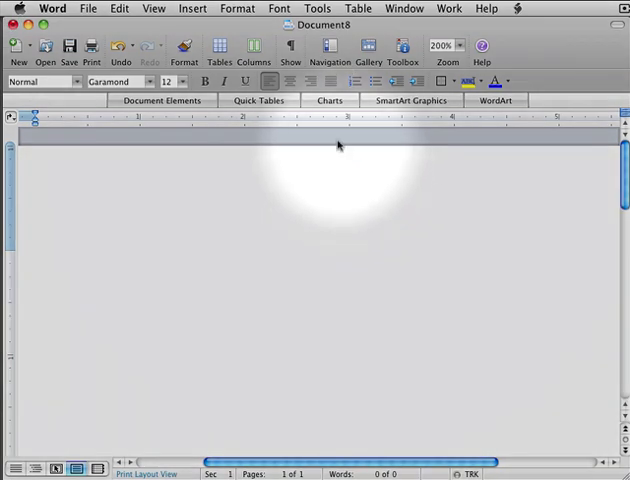
Open the View menu to reach the Drawing toolbar setting
left_click(153, 8)
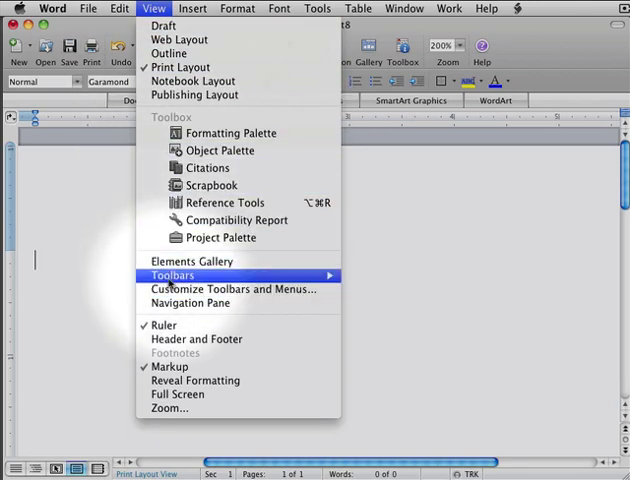
mouse_move(345, 298)
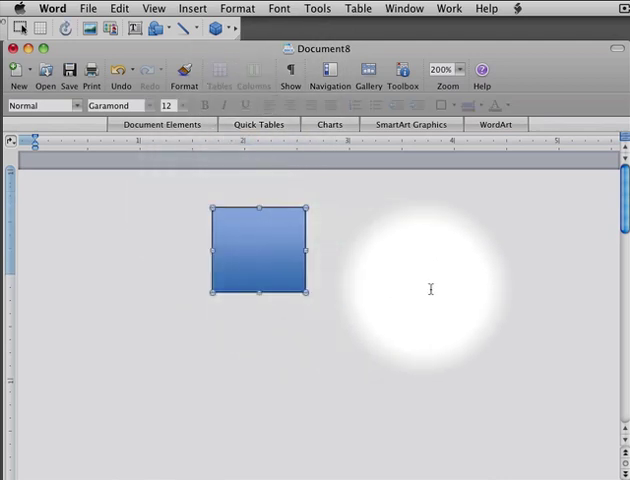
Delete the test square, then enable print-layout grid snapping and on-screen gridlines
key("delete")
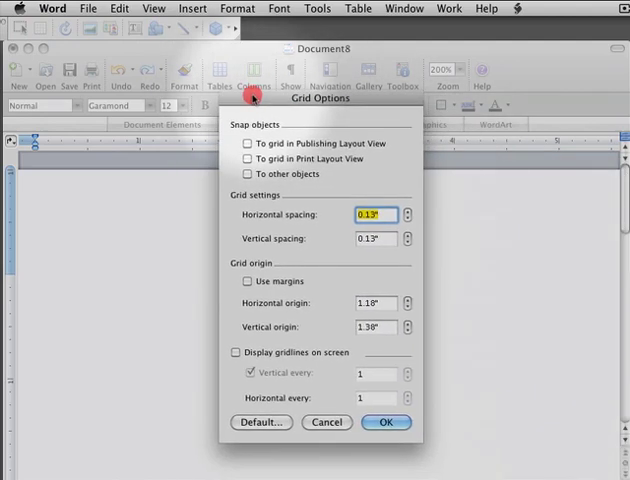
left_click(247, 159)
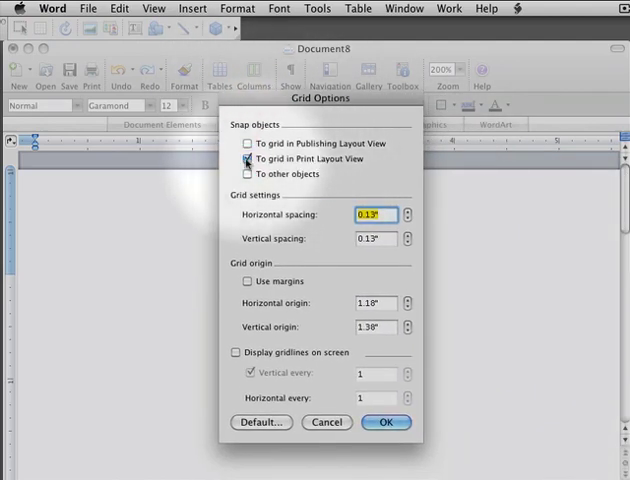
left_click(246, 159)
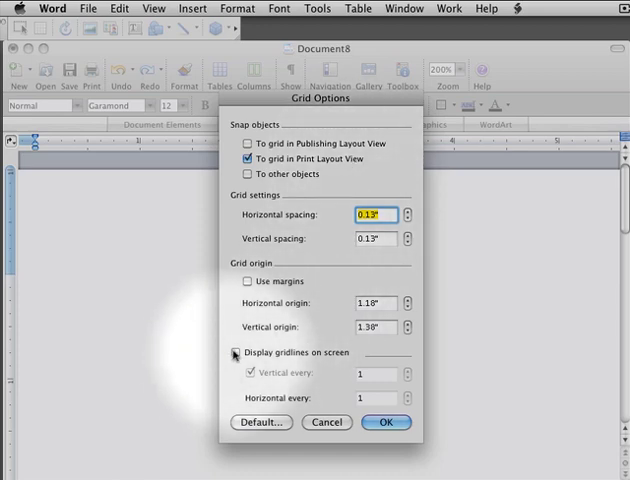
left_click(234, 353)
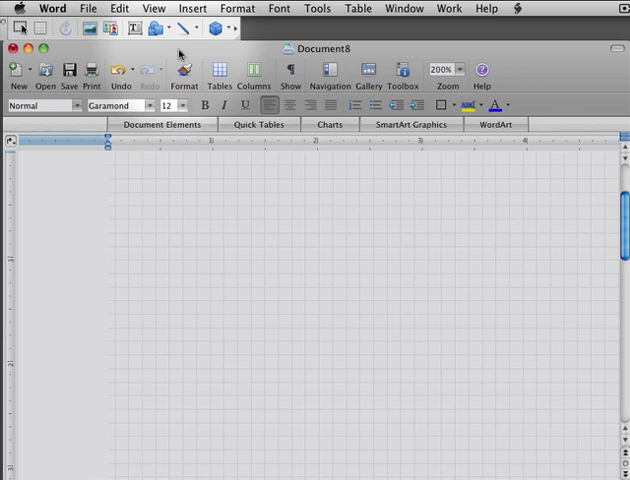
Draw a wide right-triangle ramp across the upper page using AutoShapes
left_click(155, 27)
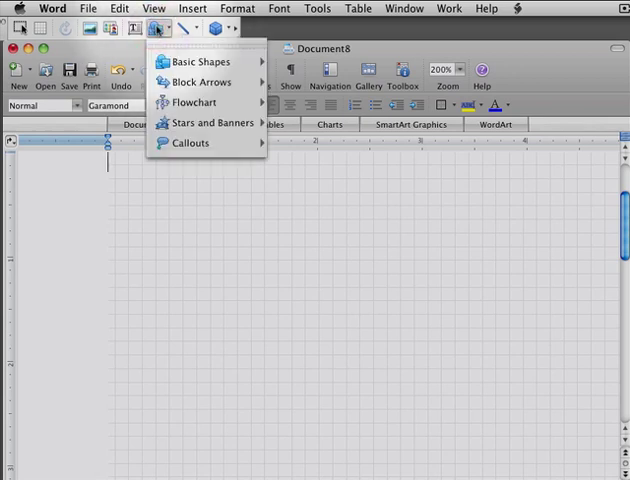
left_click(201, 61)
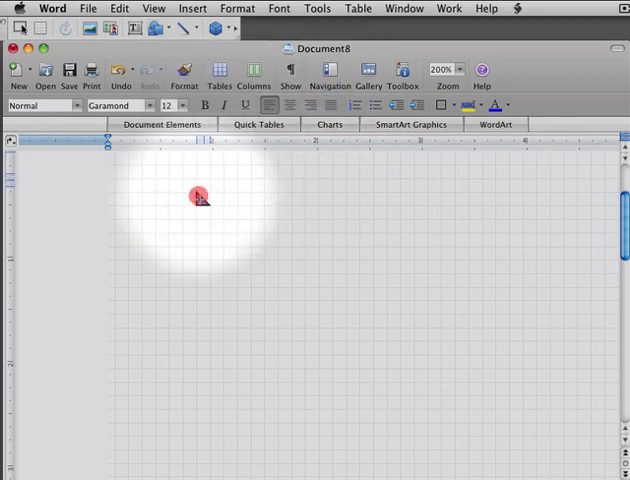
left_click_drag(197, 196, 394, 272)
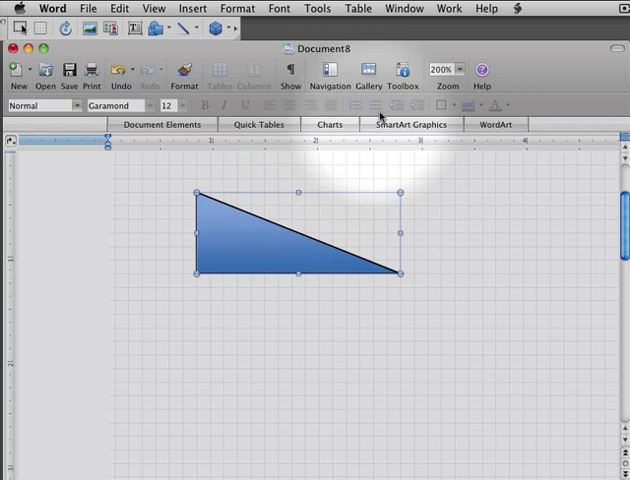
mouse_move(405, 72)
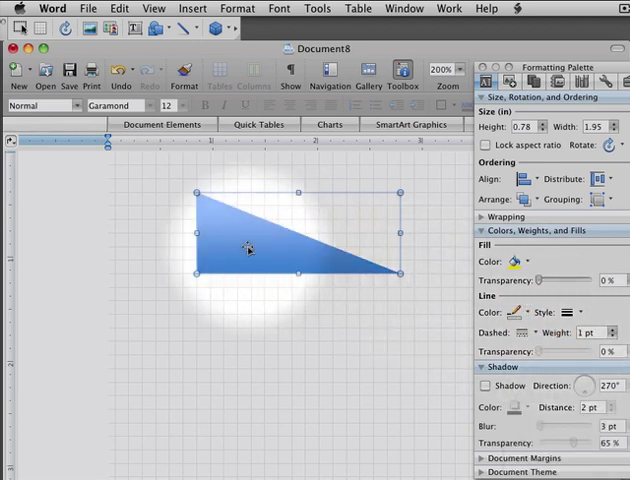
Fill the triangle ramp with solid red
left_click(525, 262)
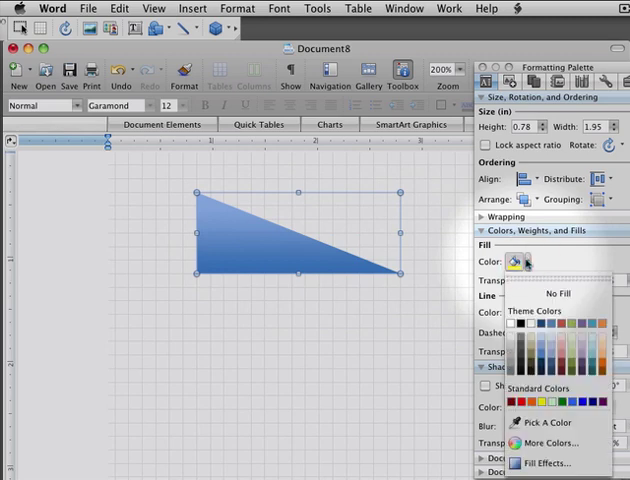
left_click(541, 411)
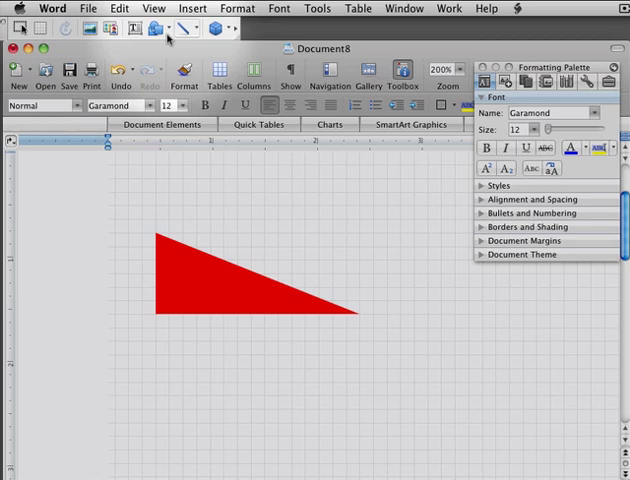
Add a blue circle and position it on the red ramp's slope
left_click(155, 27)
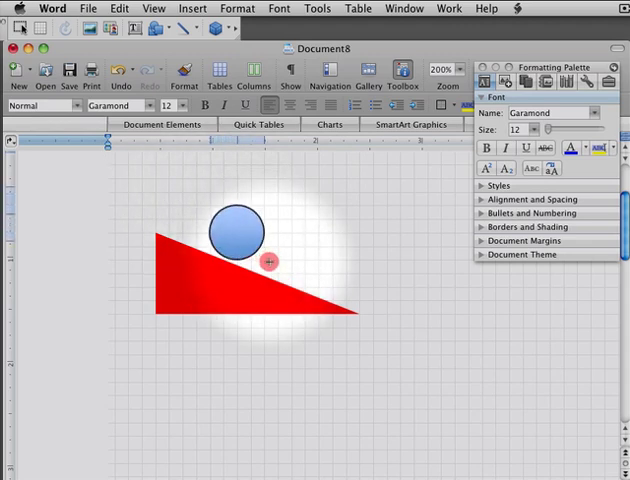
left_click(235, 231)
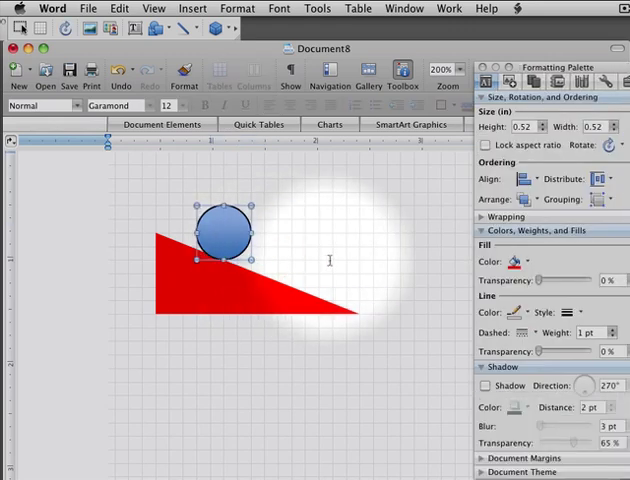
left_click_drag(224, 235, 264, 237)
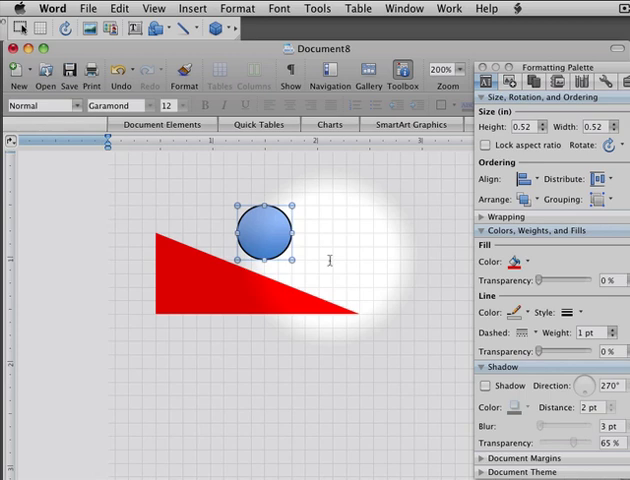
left_click_drag(268, 237, 228, 237)
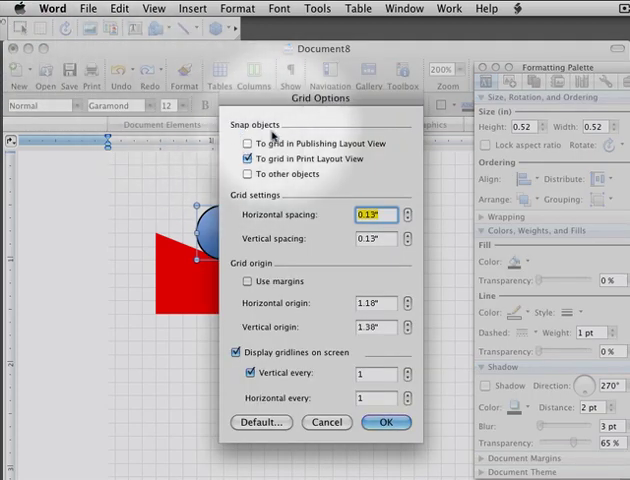
Switch print-layout snapping off, then back on, and confirm Grid Options
left_click(249, 159)
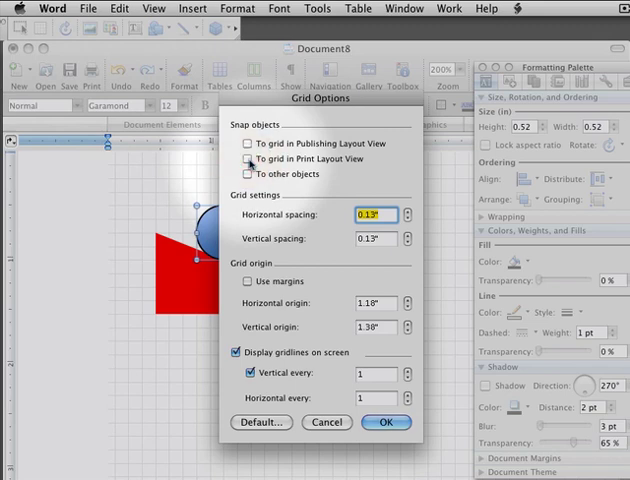
left_click(386, 422)
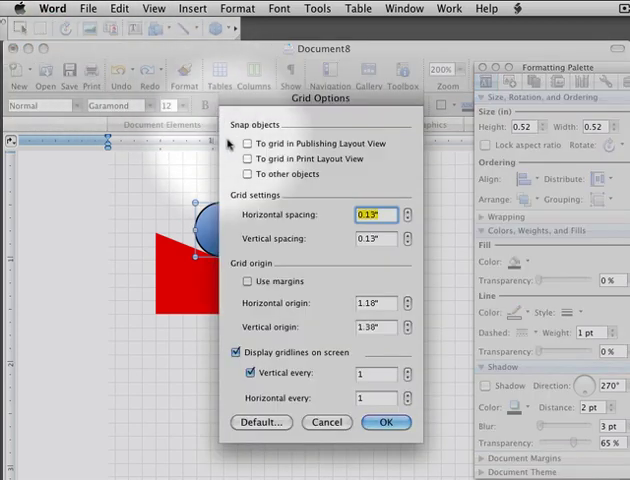
left_click(247, 159)
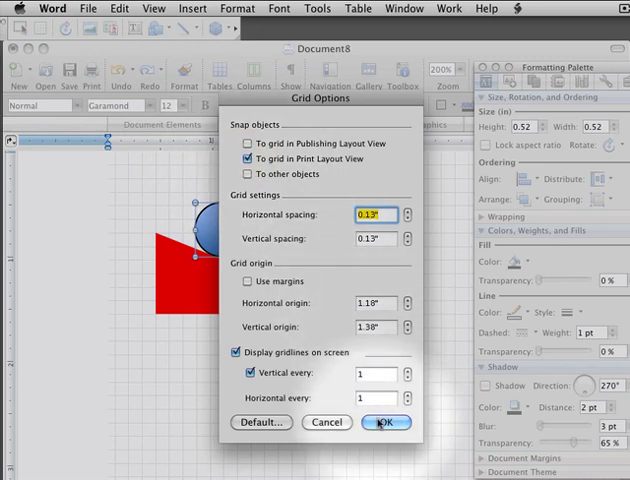
left_click(386, 422)
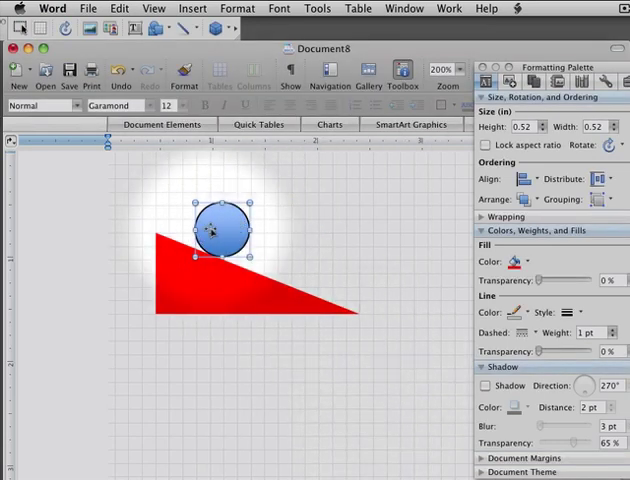
Select the blue circle and choose Fill Effects from the Fill Color dropdown
left_click(515, 313)
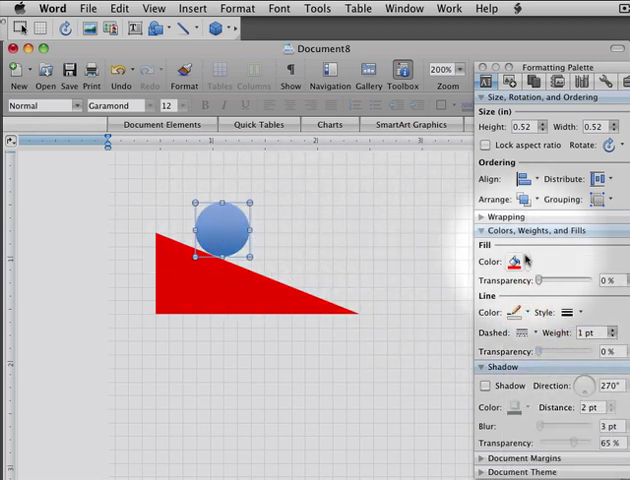
mouse_move(512, 263)
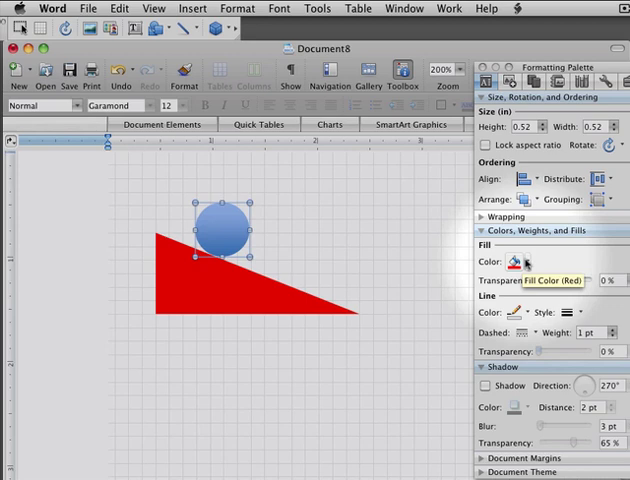
left_click(521, 263)
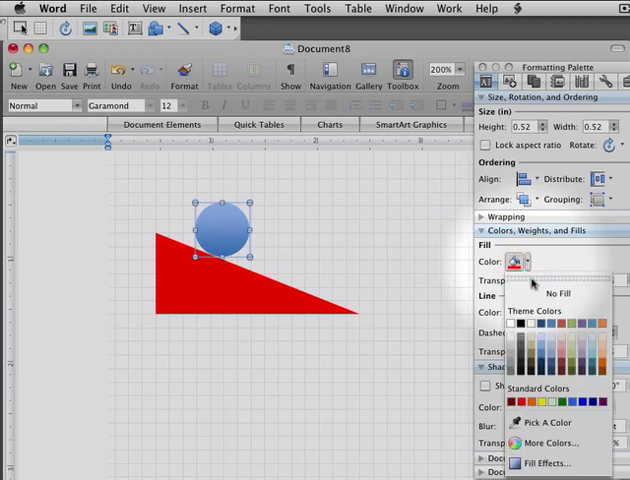
left_click(516, 262)
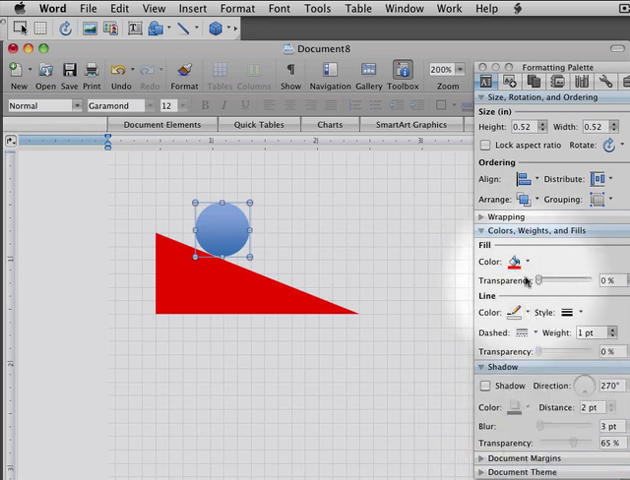
left_click(512, 263)
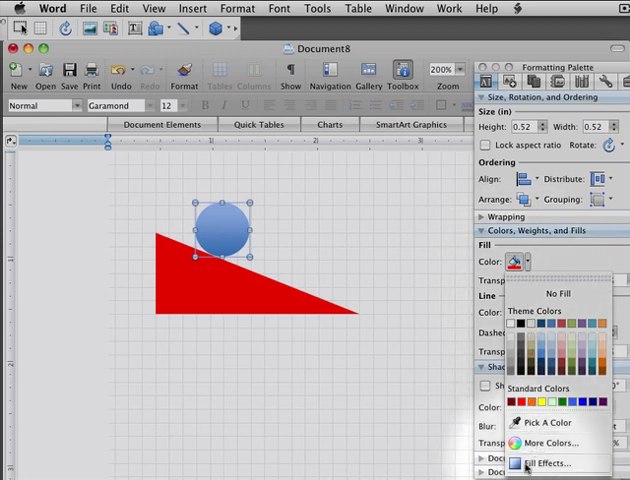
left_click(549, 463)
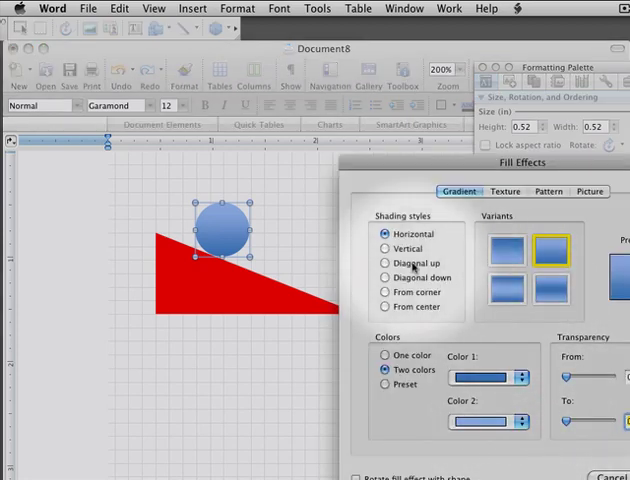
Apply a diagonal-down gradient with green Color 1 and a chosen Color 2
left_click(386, 278)
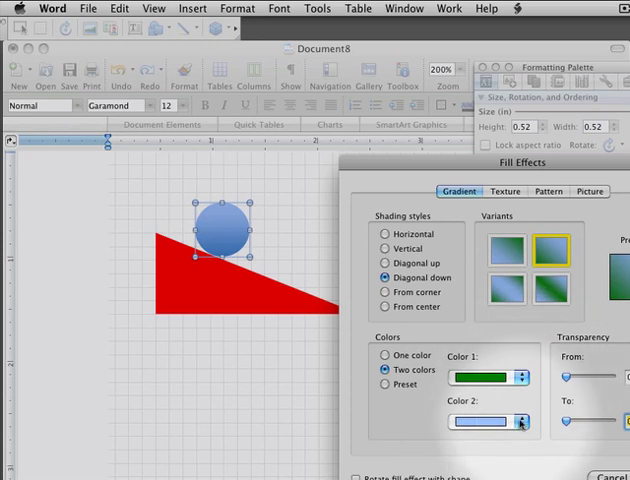
left_click(517, 420)
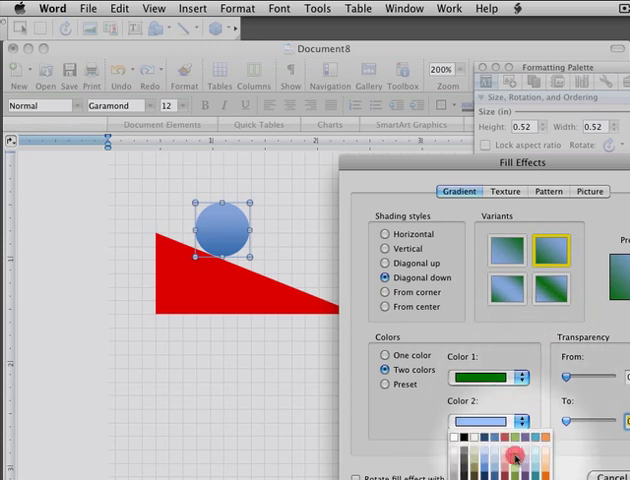
left_click(515, 455)
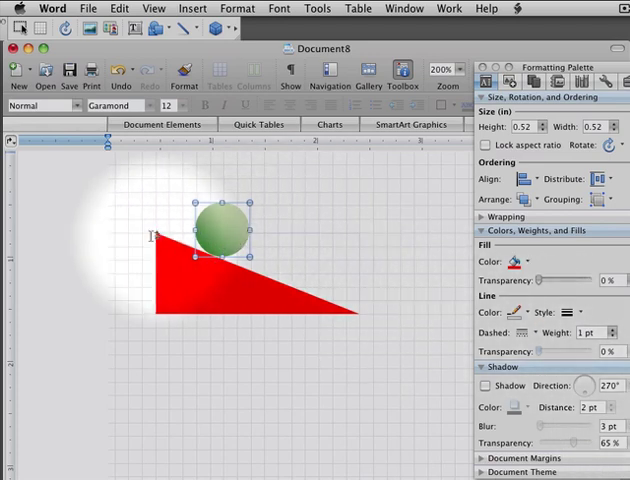
Choose the Arrow tool from the Drawing toolbar's Lines menu
left_click(168, 27)
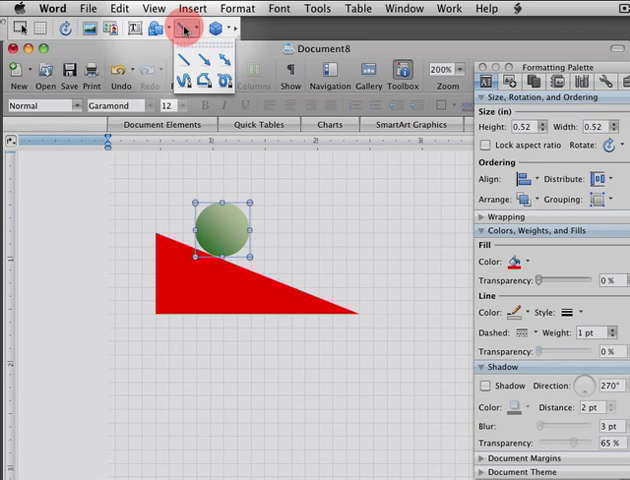
left_click(185, 27)
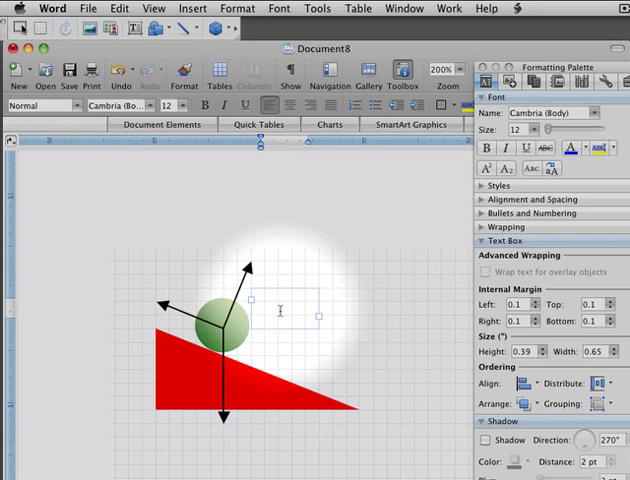
Type F with subscript 'Normal' in the text box and open the Grouping options
type("F")
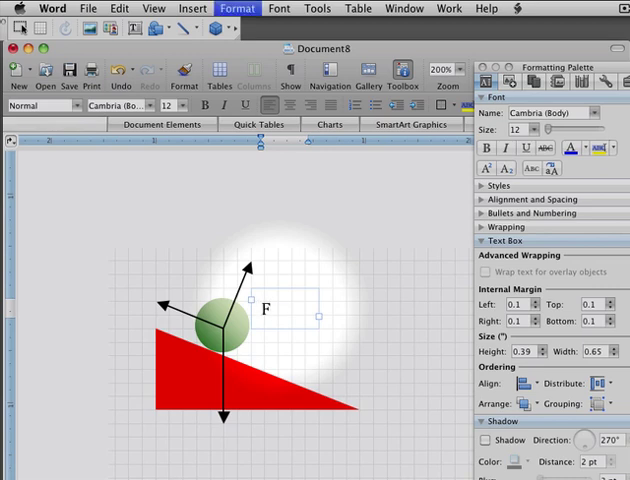
type("Normal")
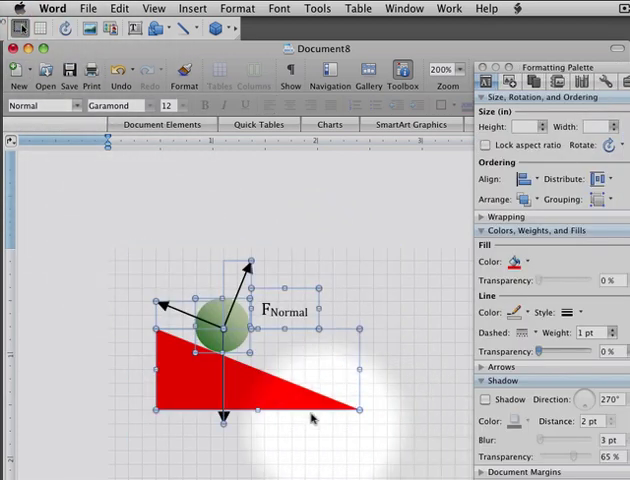
left_click(601, 198)
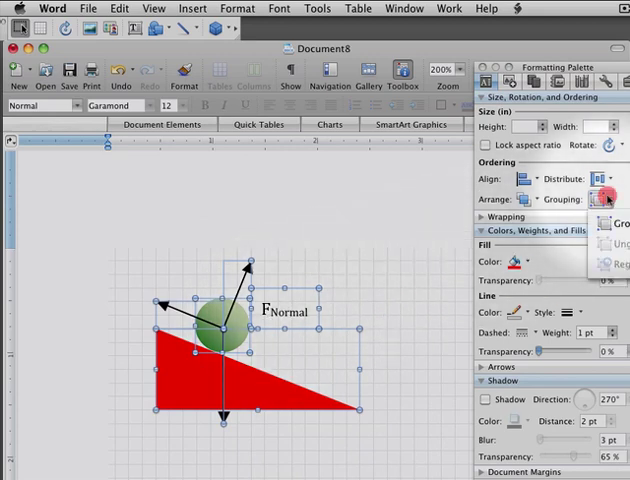